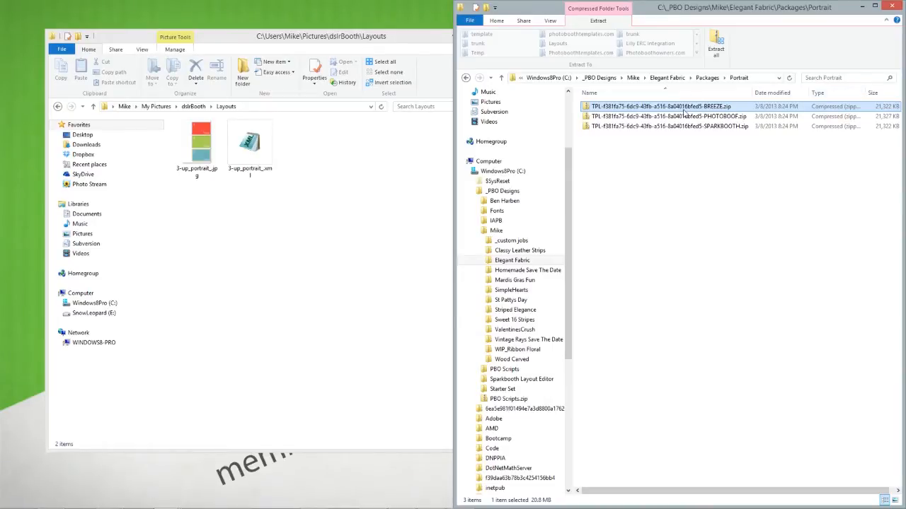
Open the BREEZE template zip in File Explorer, then switch to dslrBooth
double_click(658, 106)
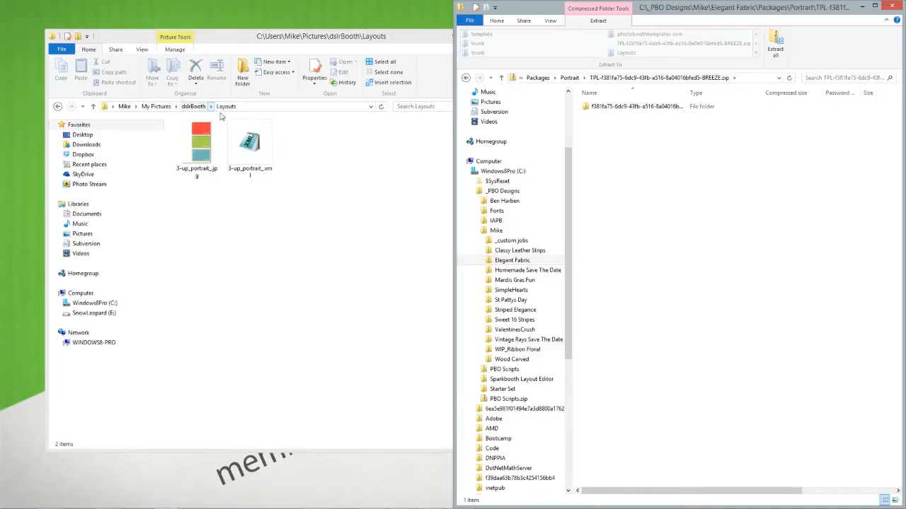
mouse_move(419, 42)
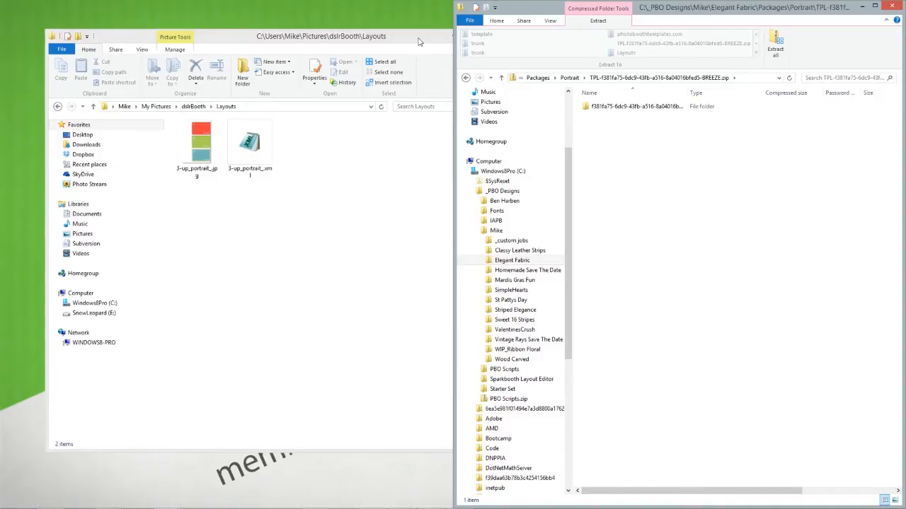
key("alt+tab")
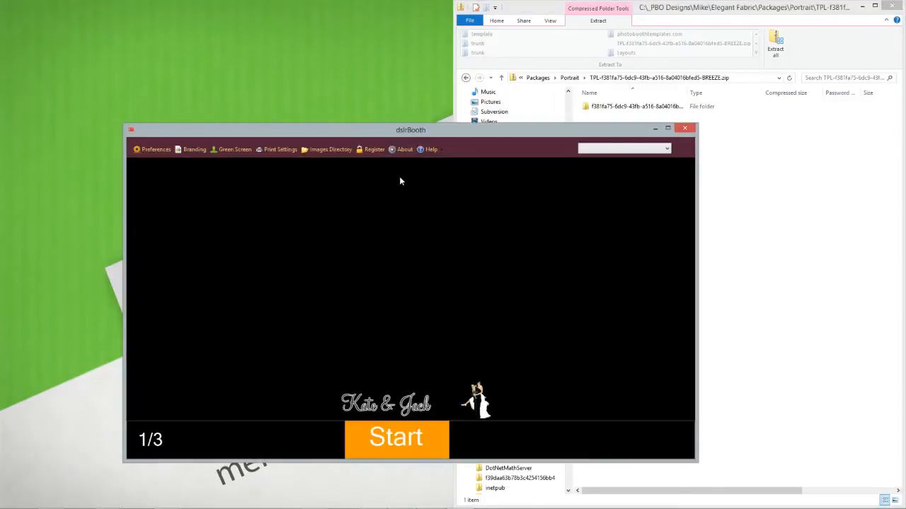
Go into the template folder under dslrBooth's Layouts and open template.psd in Photoshop
left_click(330, 149)
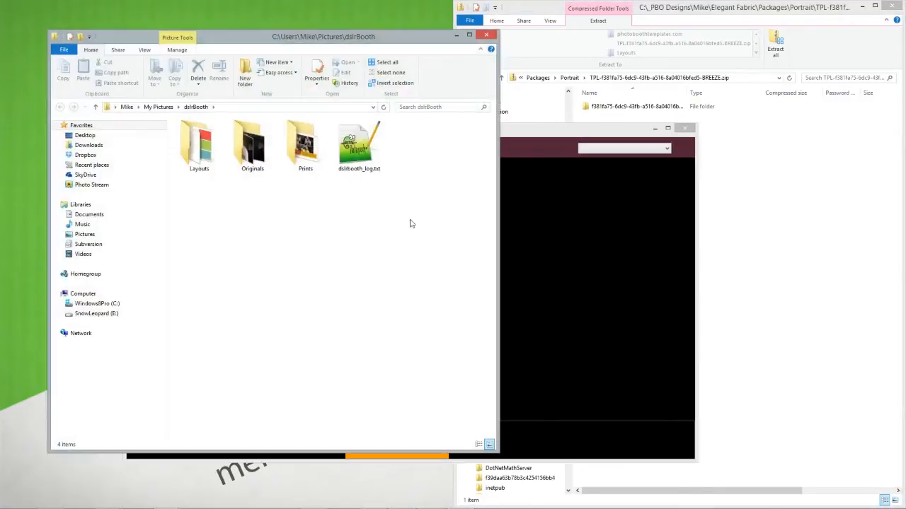
left_click(199, 145)
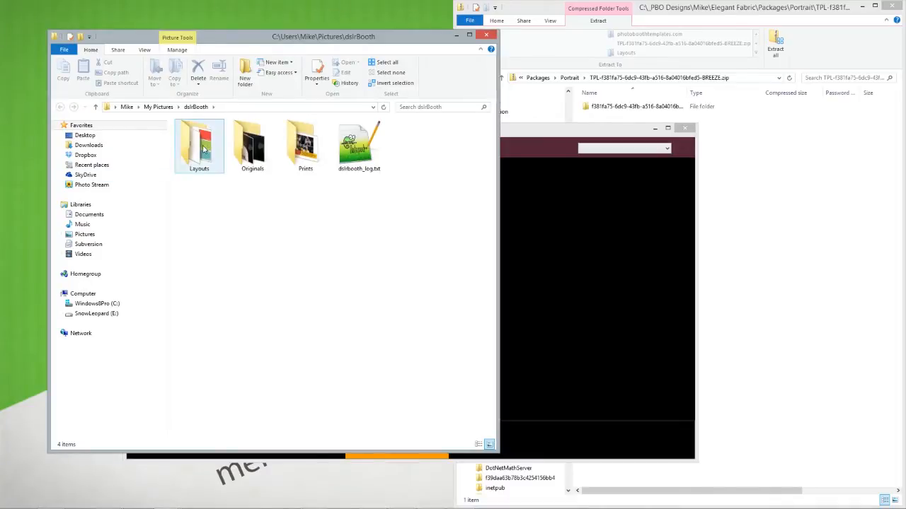
double_click(199, 141)
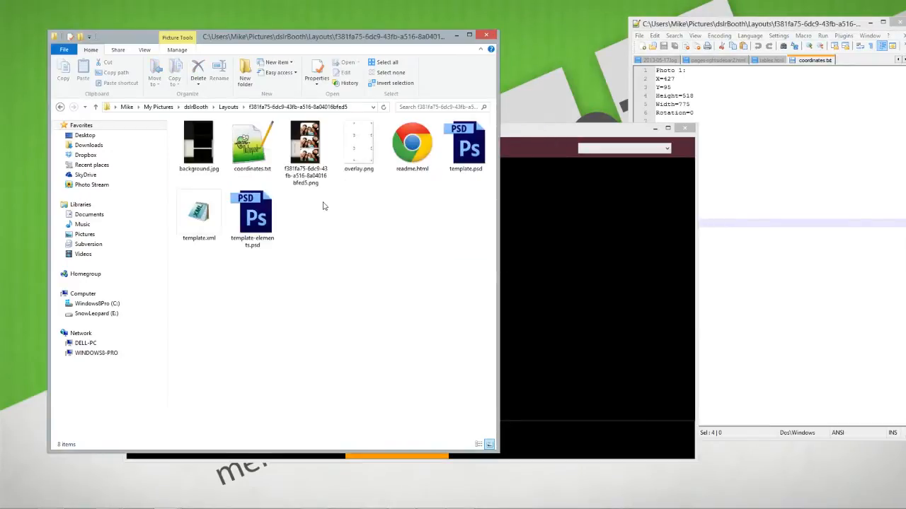
left_click(465, 145)
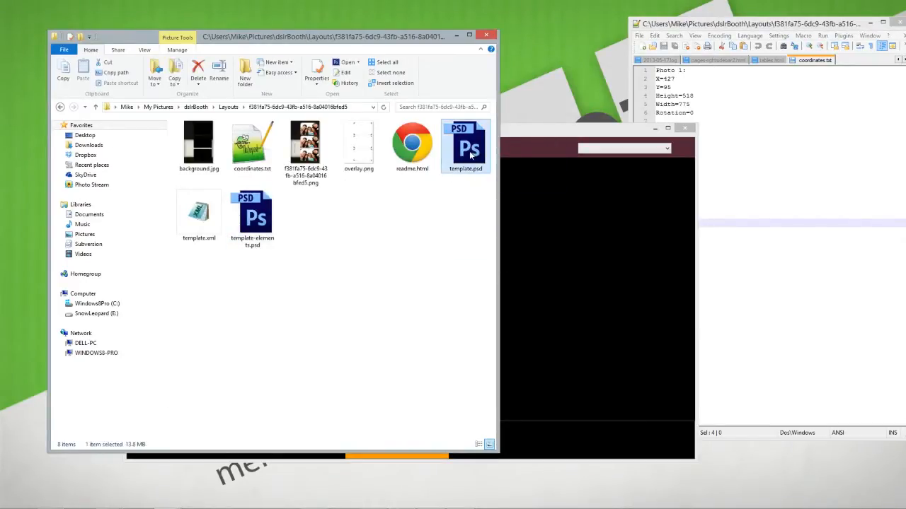
double_click(465, 147)
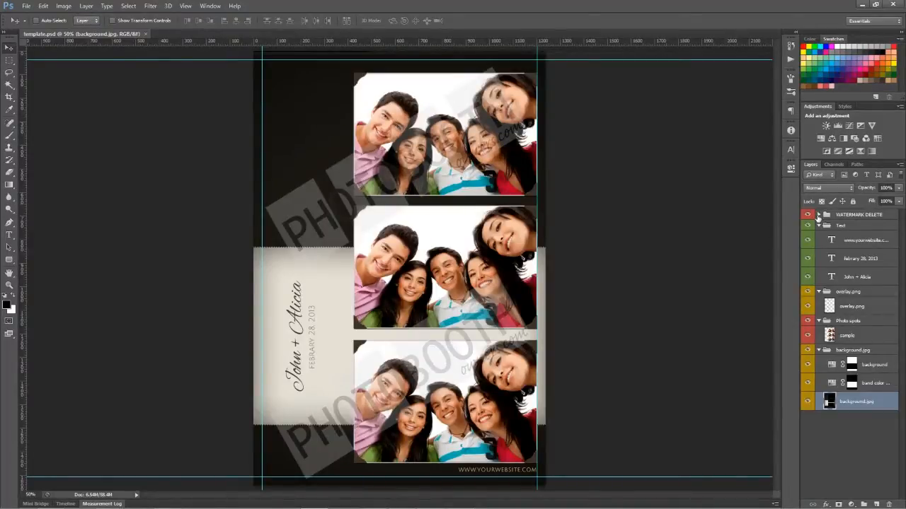
Remove the WATERMARK DELETE group and target the background.jpg layer
left_click(859, 214)
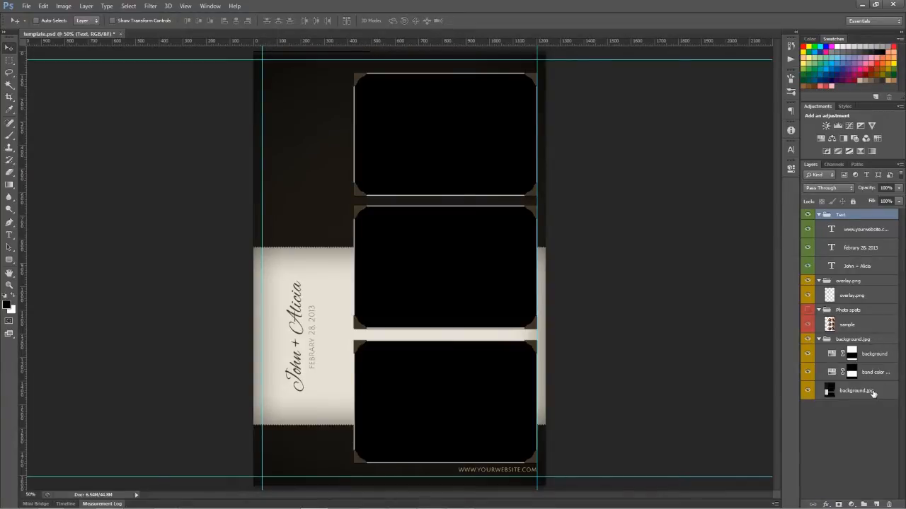
left_click(856, 390)
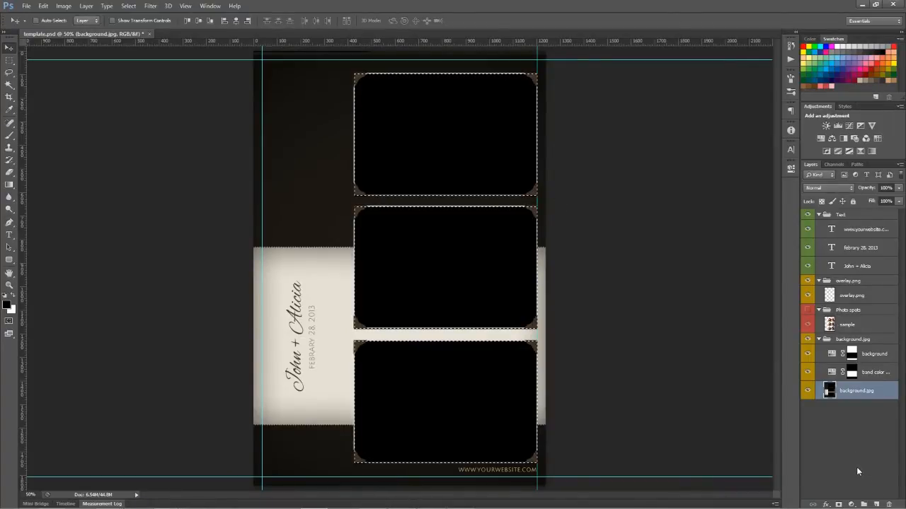
Invert the selection and mask background.jpg so the three photo boxes turn transparent
left_click(128, 6)
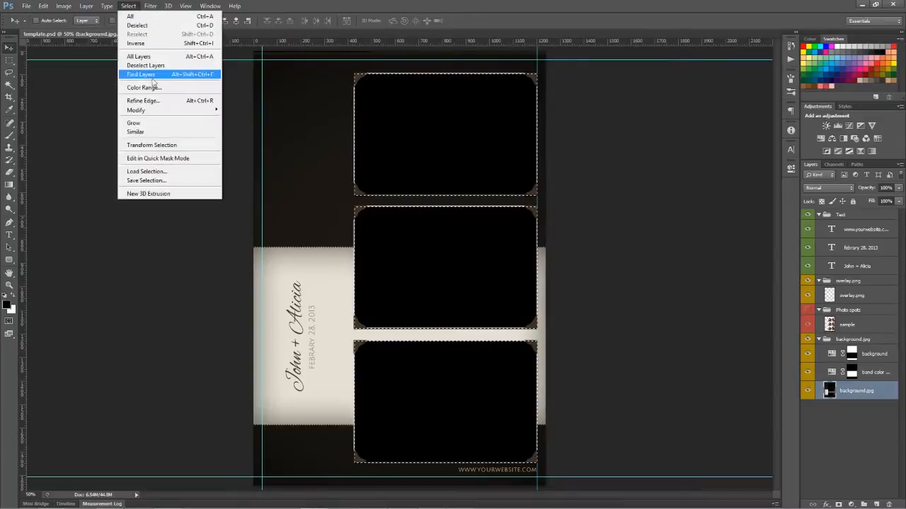
mouse_move(145, 65)
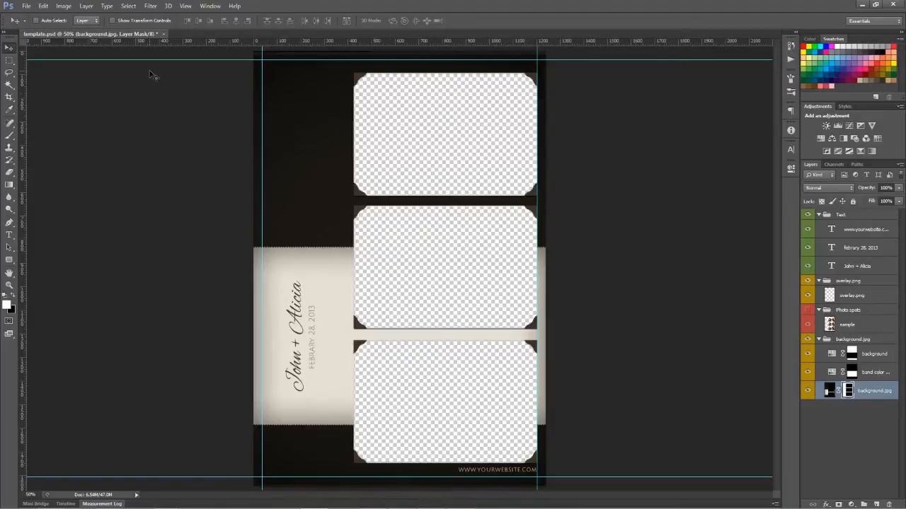
left_click(26, 6)
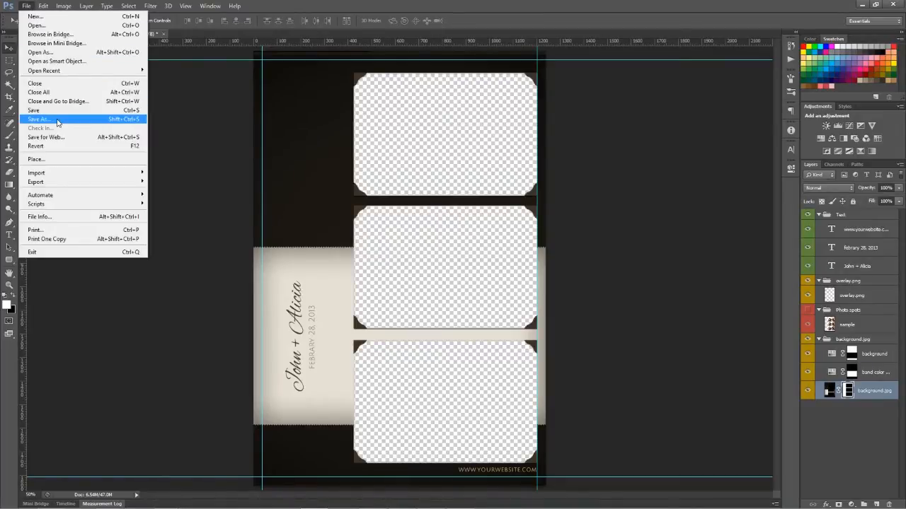
Save a PNG copy of the template named overlay.png in the template folder
left_click(39, 119)
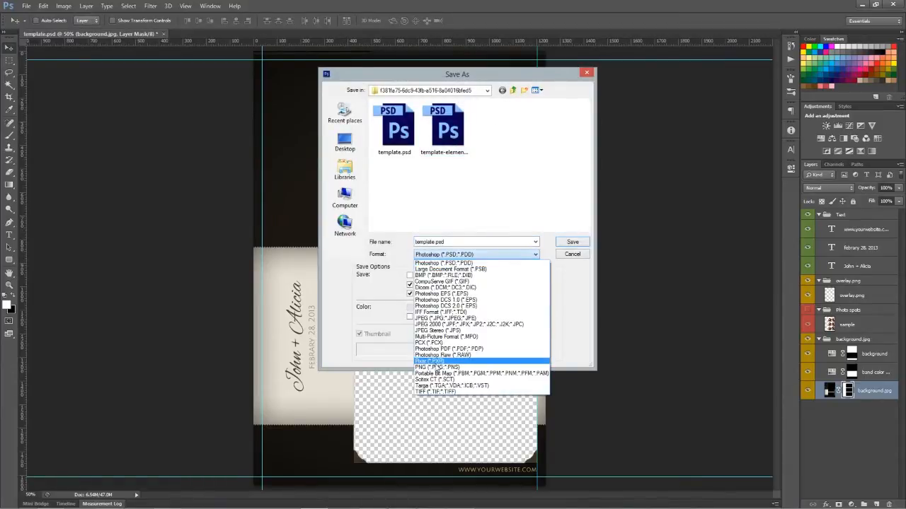
left_click(437, 367)
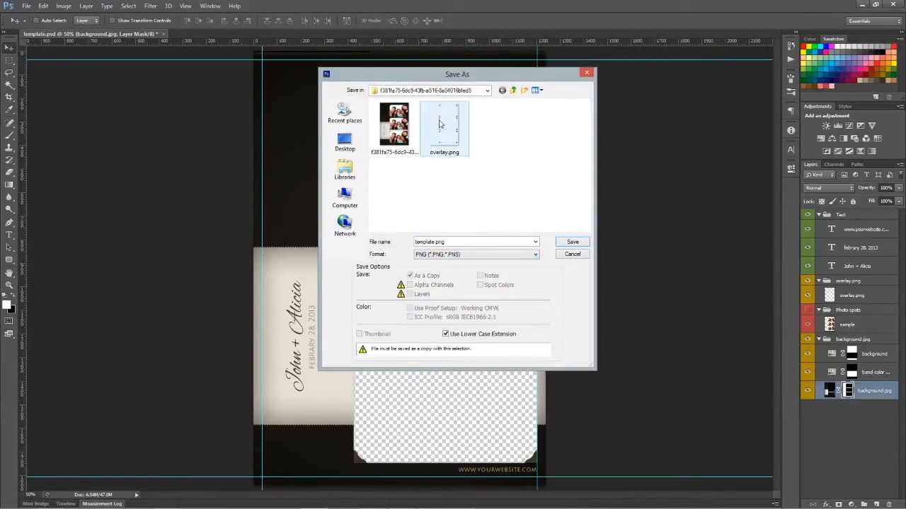
left_click(444, 128)
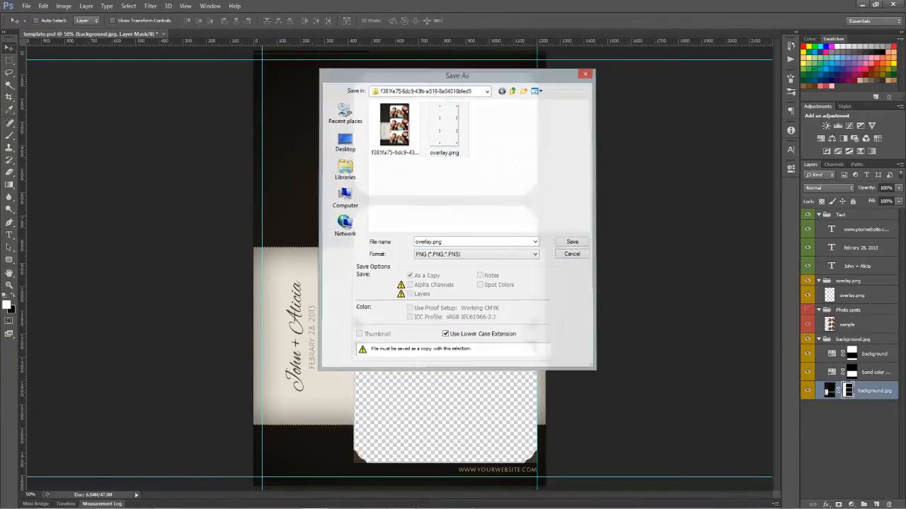
left_click(572, 241)
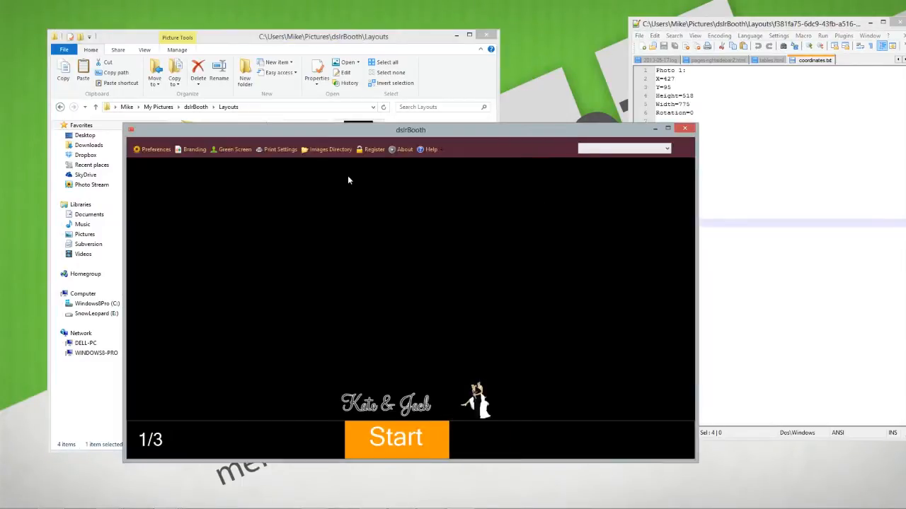
Build and save a 4x6 layout with three stacked 775x518 photo slots
left_click(194, 150)
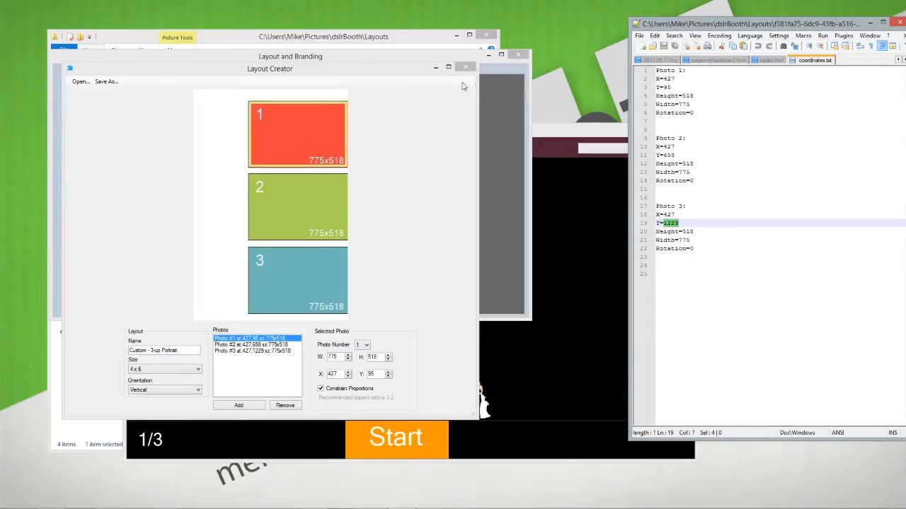
left_click(465, 66)
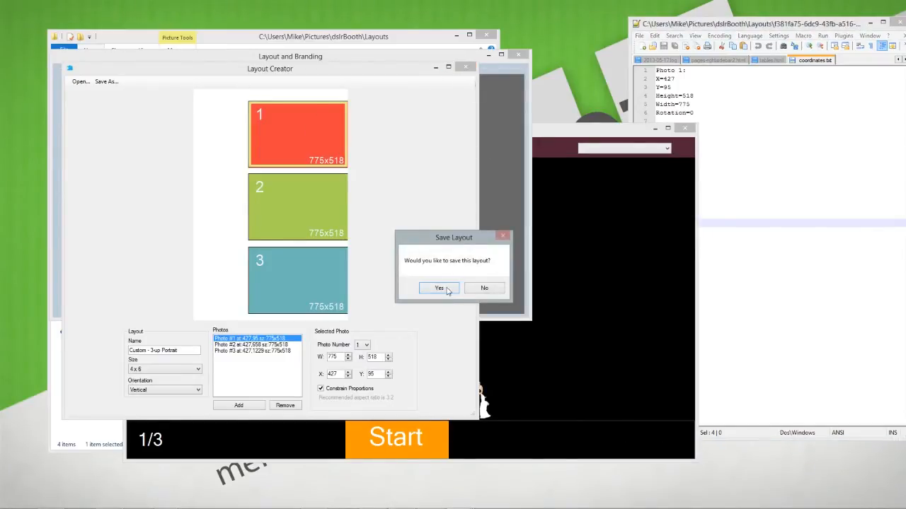
left_click(439, 287)
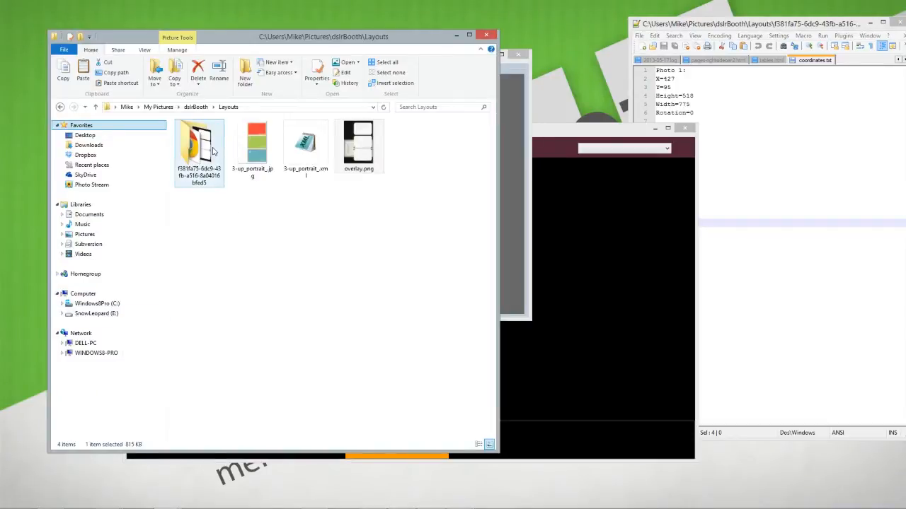
mouse_move(306, 145)
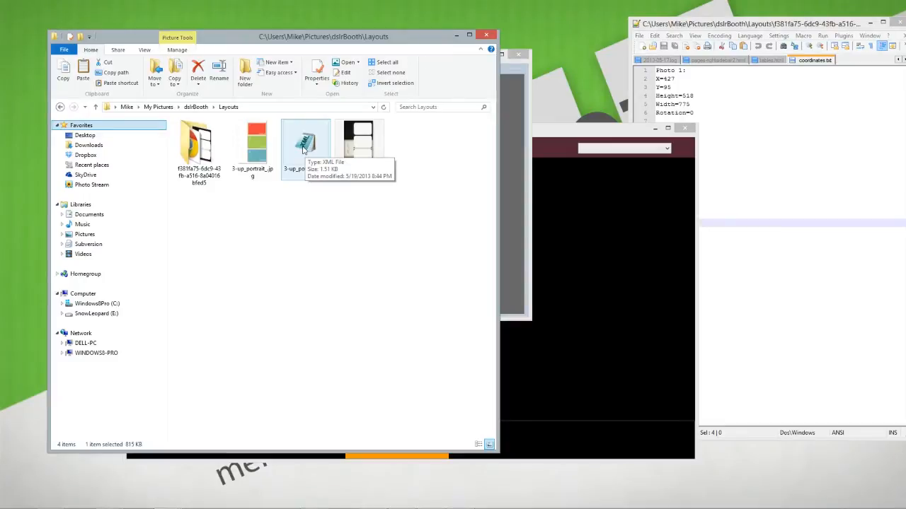
Open 3-up_portrait_xml from the Layouts folder in Notepad++
right_click(306, 141)
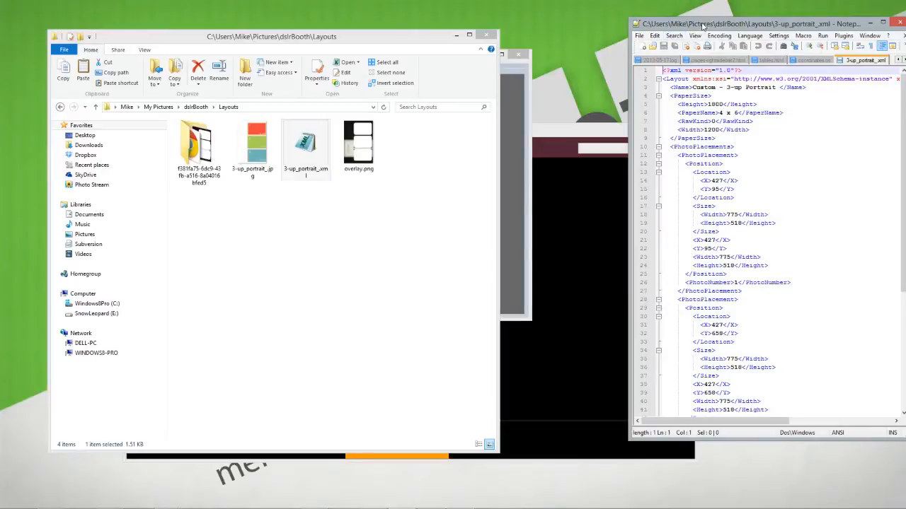
Centre the Notepad++ window and type 4 into the PaperSize Height value
left_click_drag(742, 24, 474, 20)
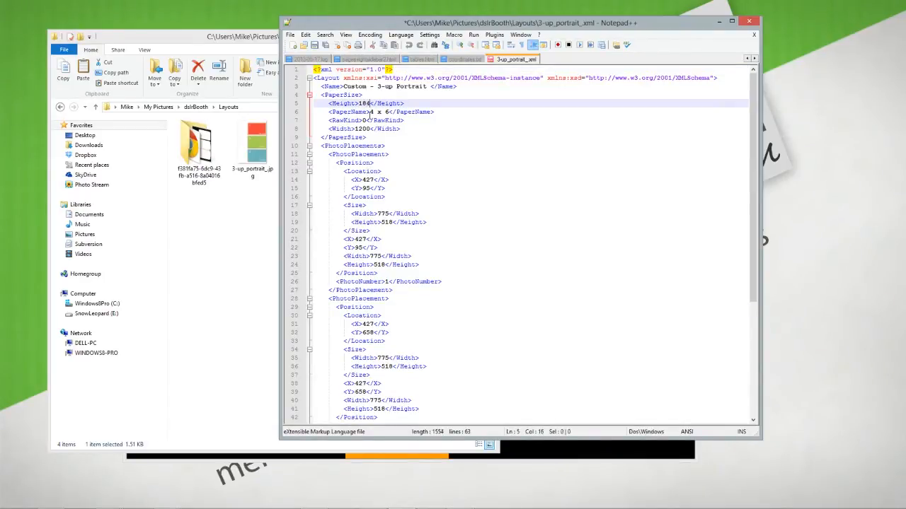
type("4")
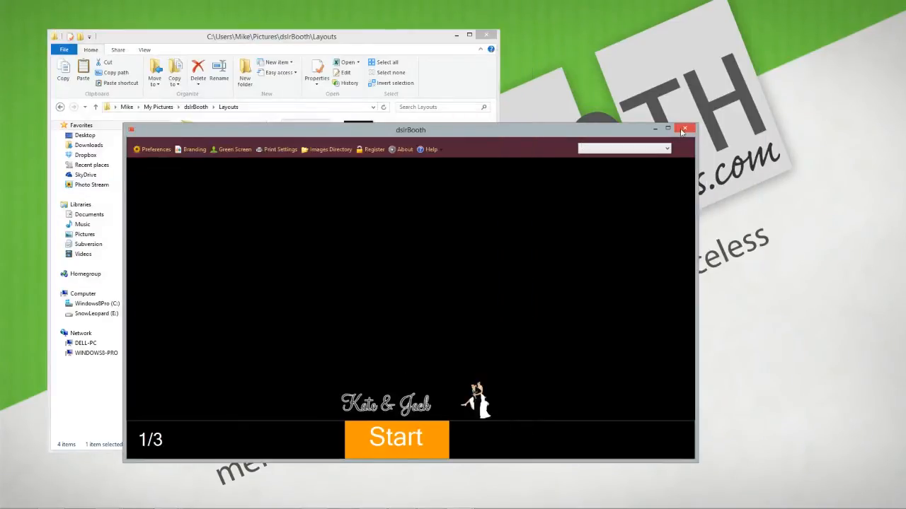
Restart dslrBooth, dismiss the 1240x1844 overlay size warning, and view the custom layout
left_click(684, 129)
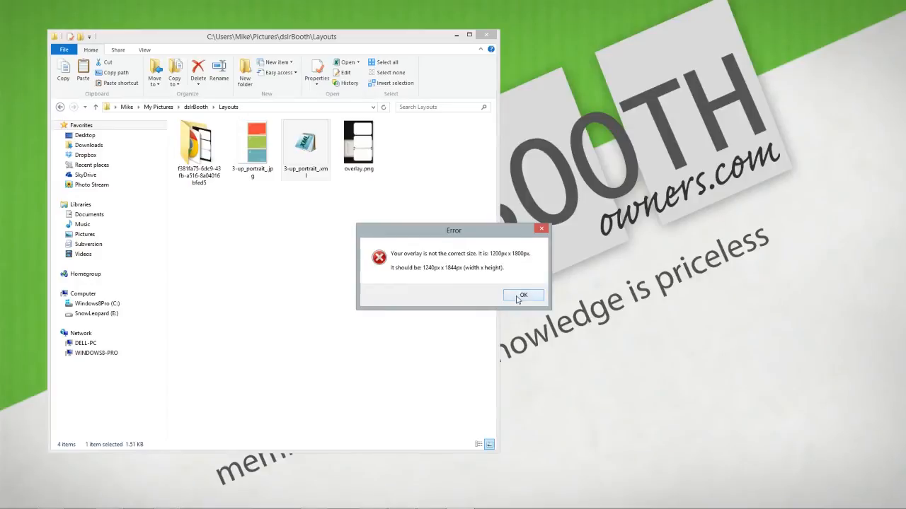
left_click(523, 295)
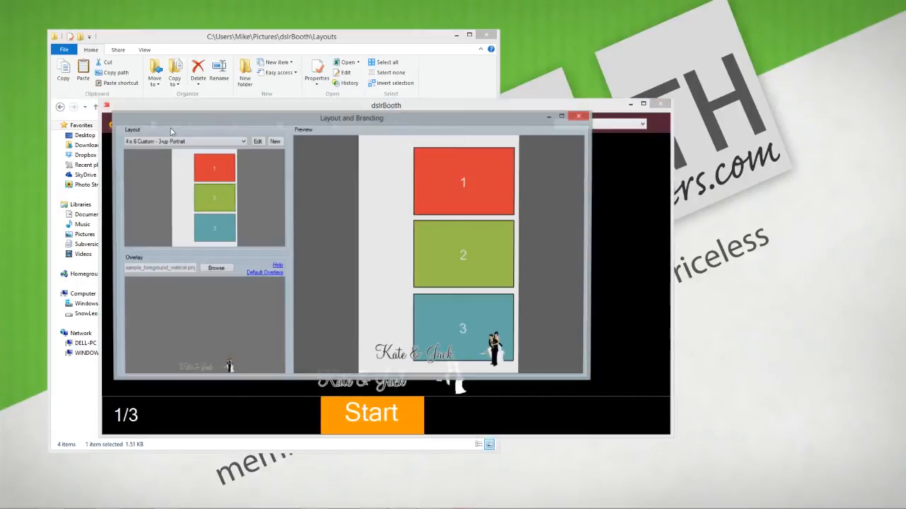
left_click(257, 141)
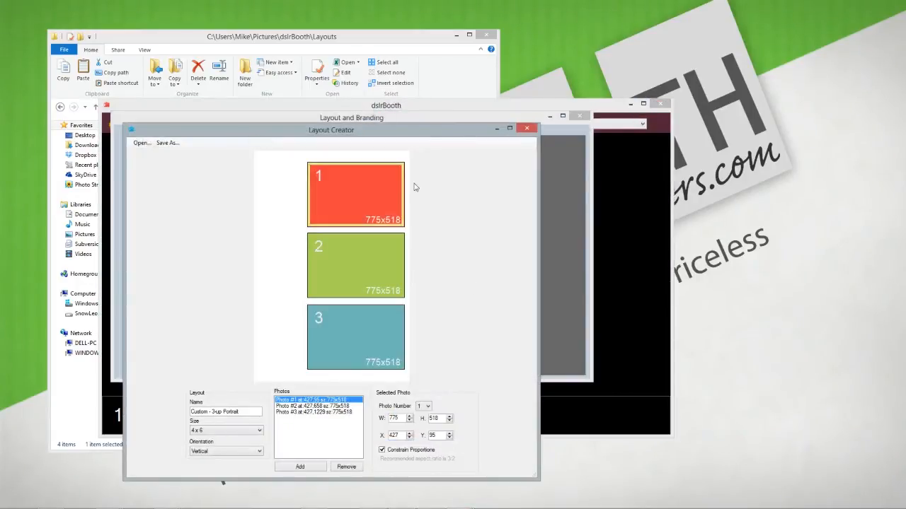
mouse_move(474, 382)
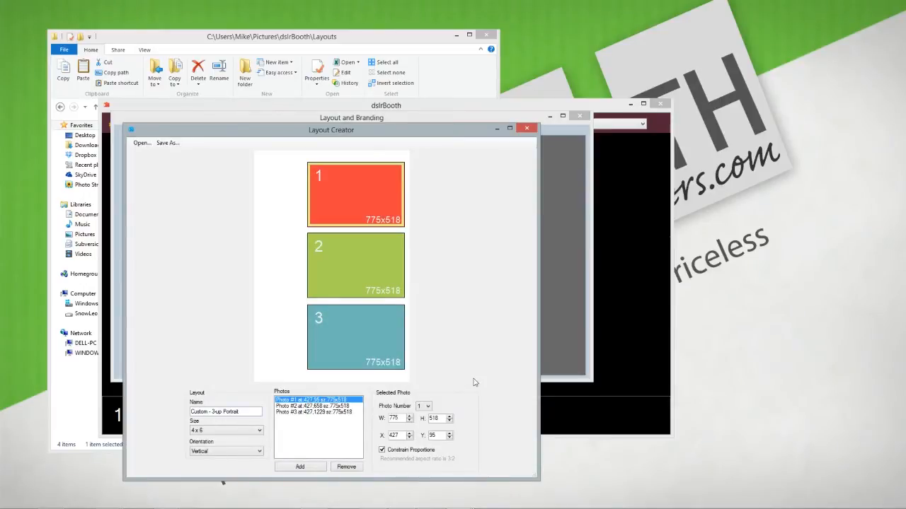
left_click(526, 129)
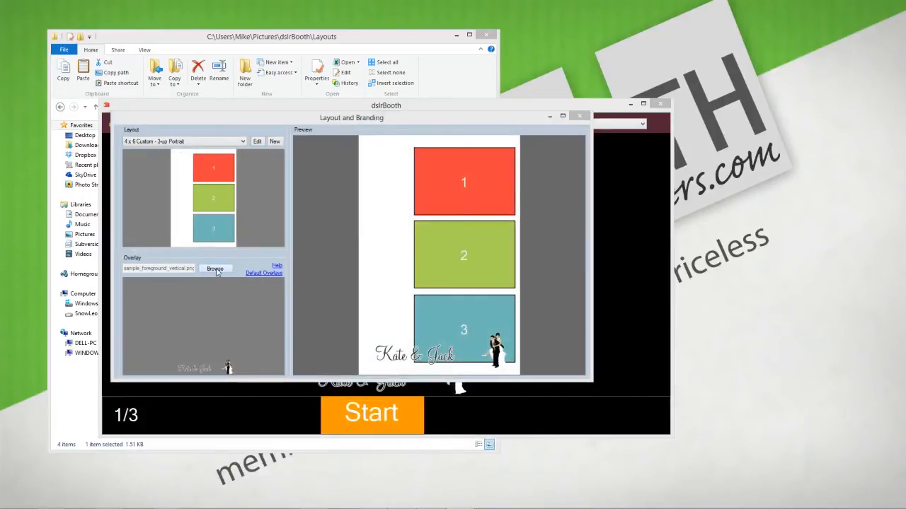
Browse for a new overlay image and go to the Layouts folder
left_click(214, 268)
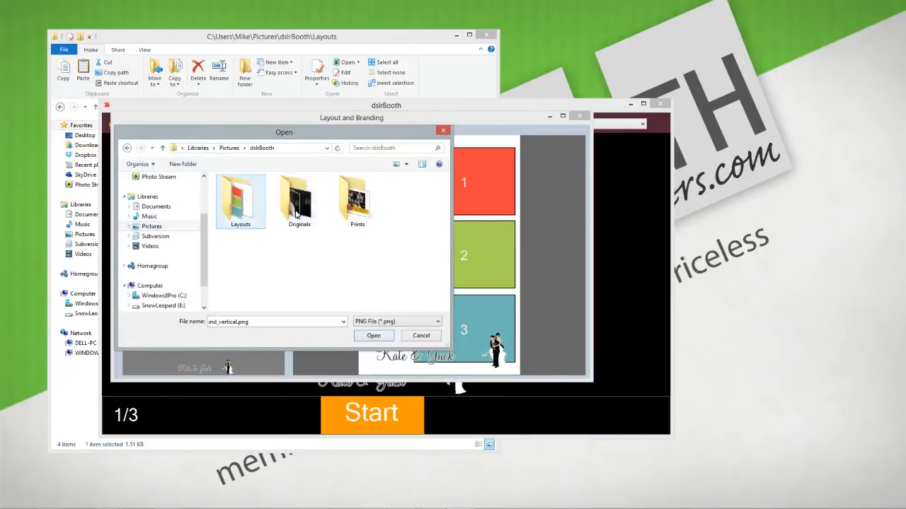
left_click(373, 336)
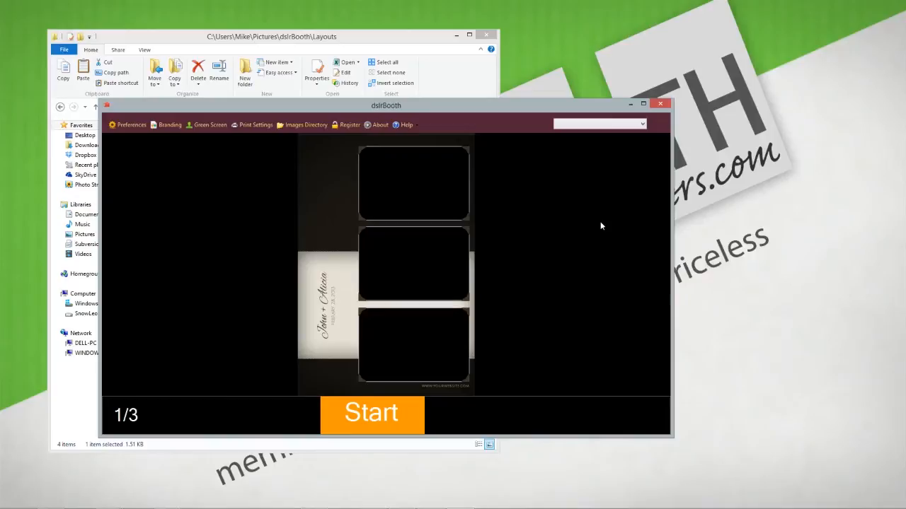
mouse_move(676, 78)
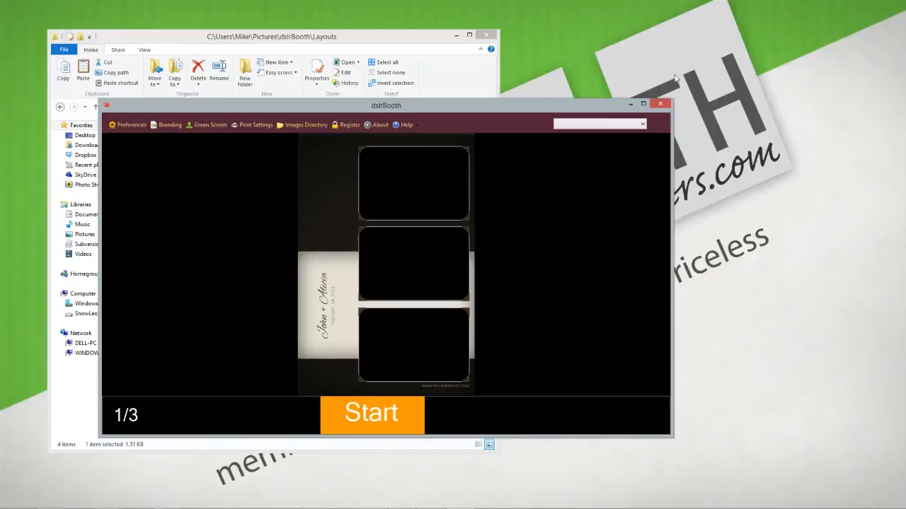